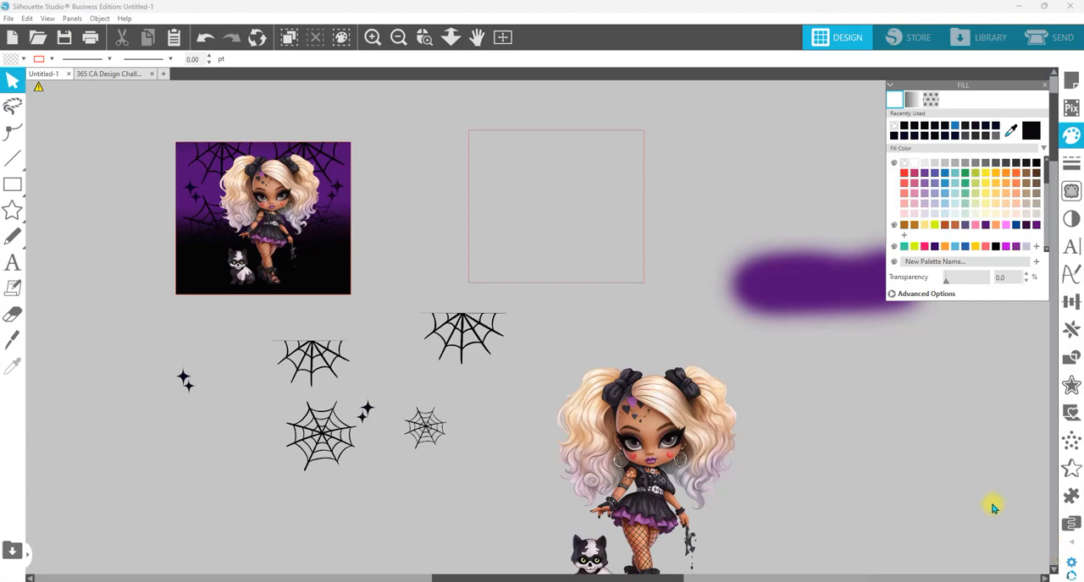
pyautogui.moveTo(1019, 506)
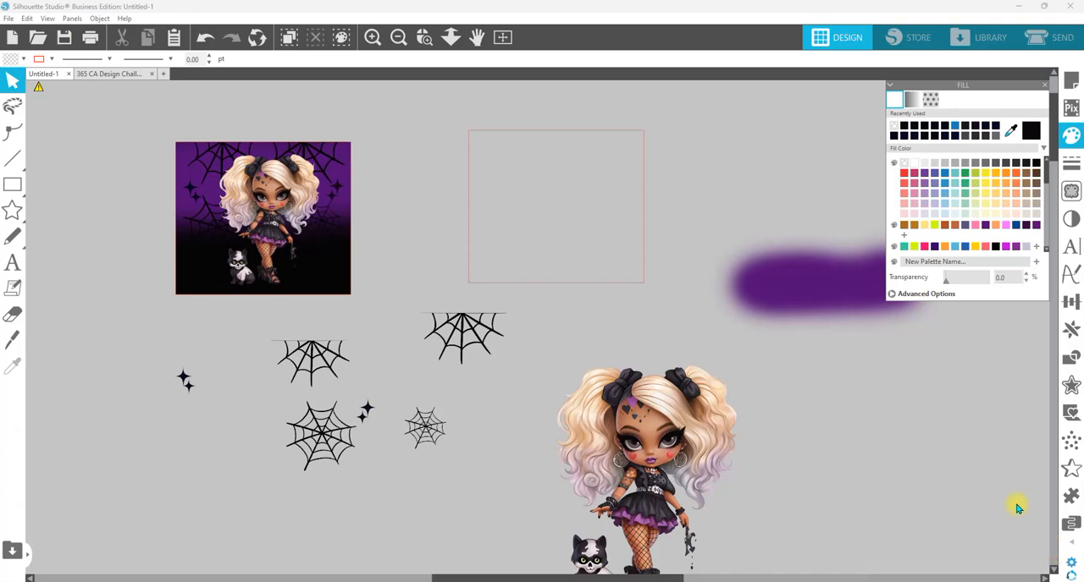
pyautogui.moveTo(1070, 498)
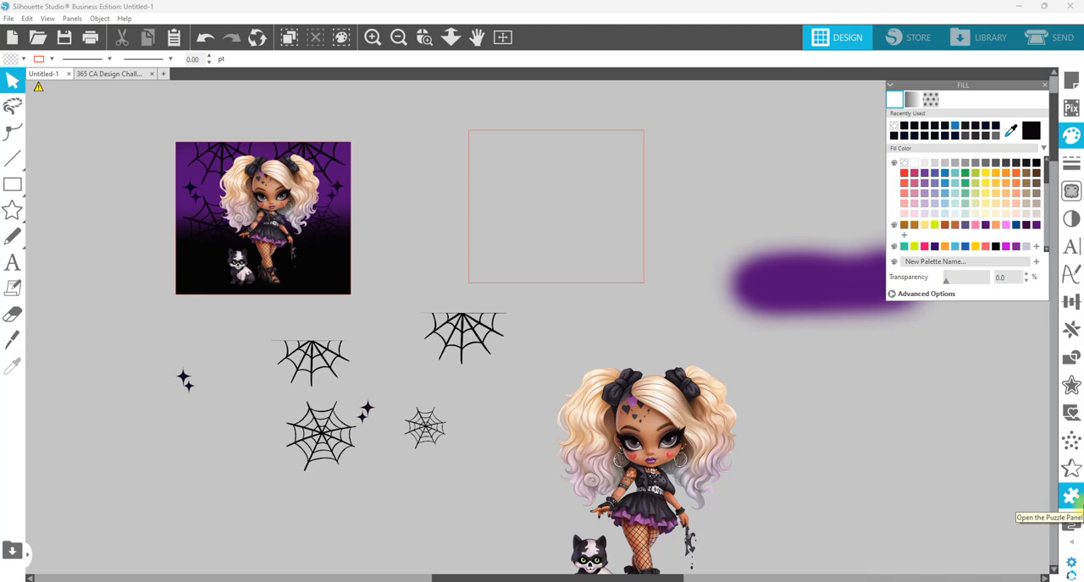
pyautogui.moveTo(802, 418)
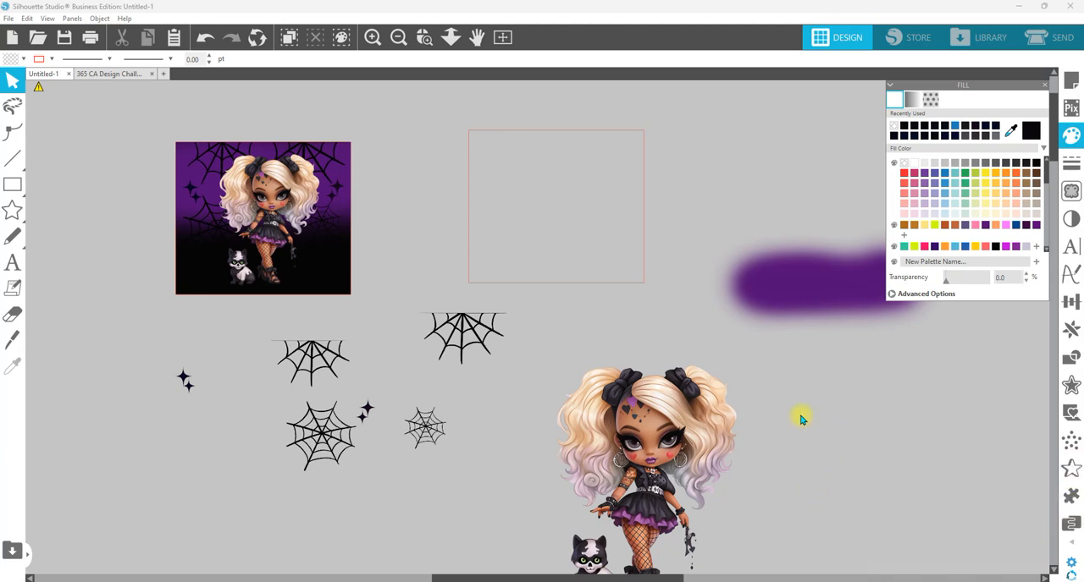
pyautogui.moveTo(657, 233)
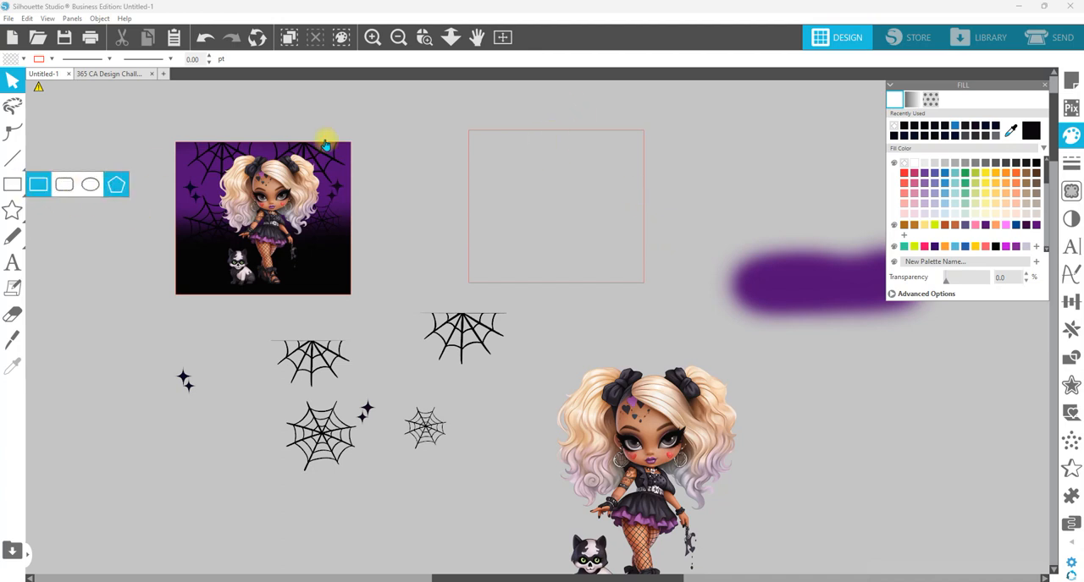
# - Select the empty rectangle outline and fill it with black
pyautogui.click(555, 207)
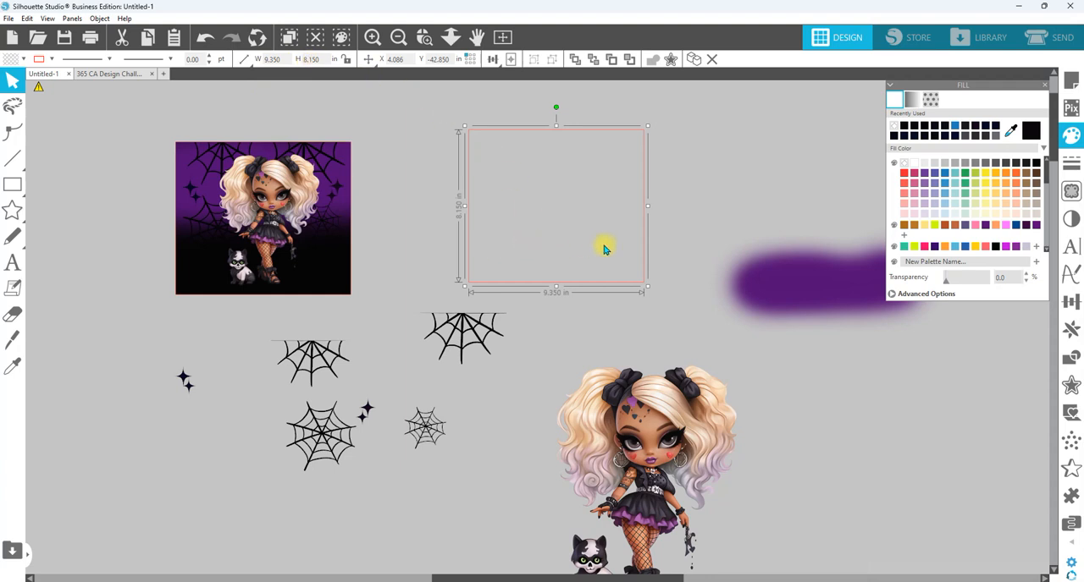
pyautogui.click(1033, 125)
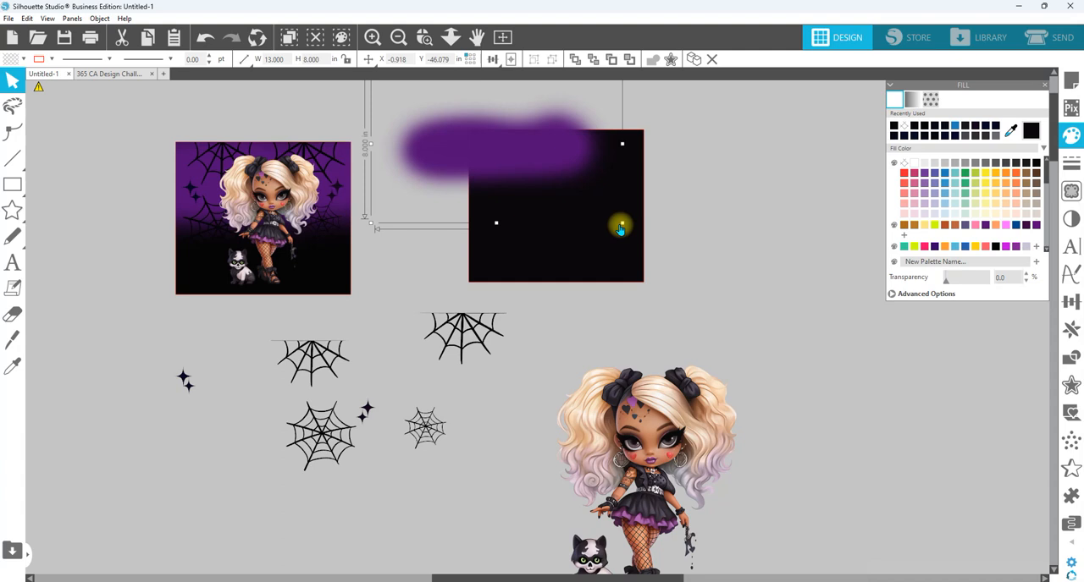
# - Stretch the purple fade over the rectangle, paste a rectangle copy in front, and crop them together
pyautogui.moveTo(623, 229); pyautogui.dragTo(596, 166)
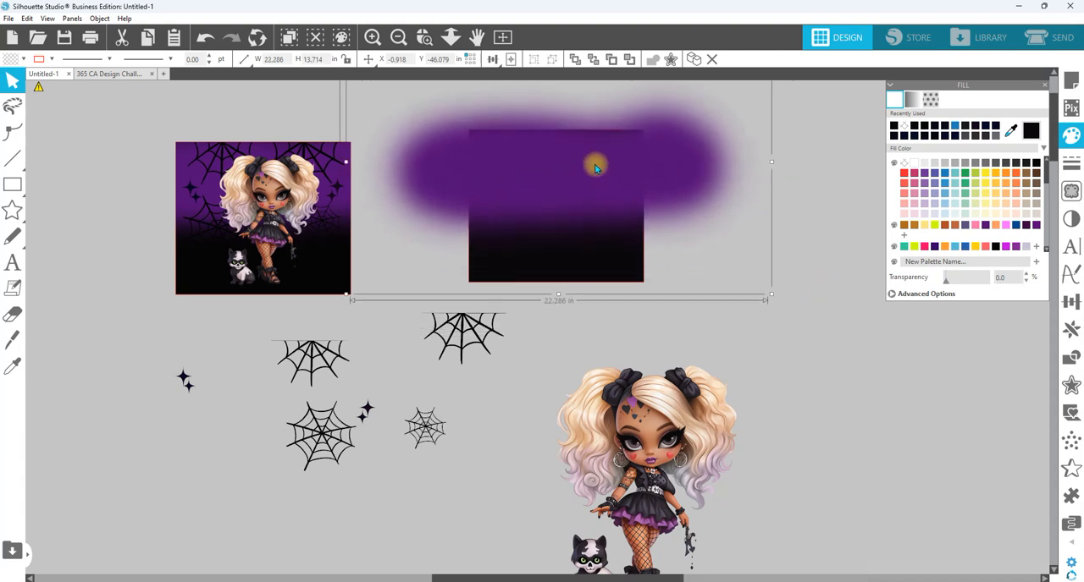
pyautogui.rightClick(664, 208)
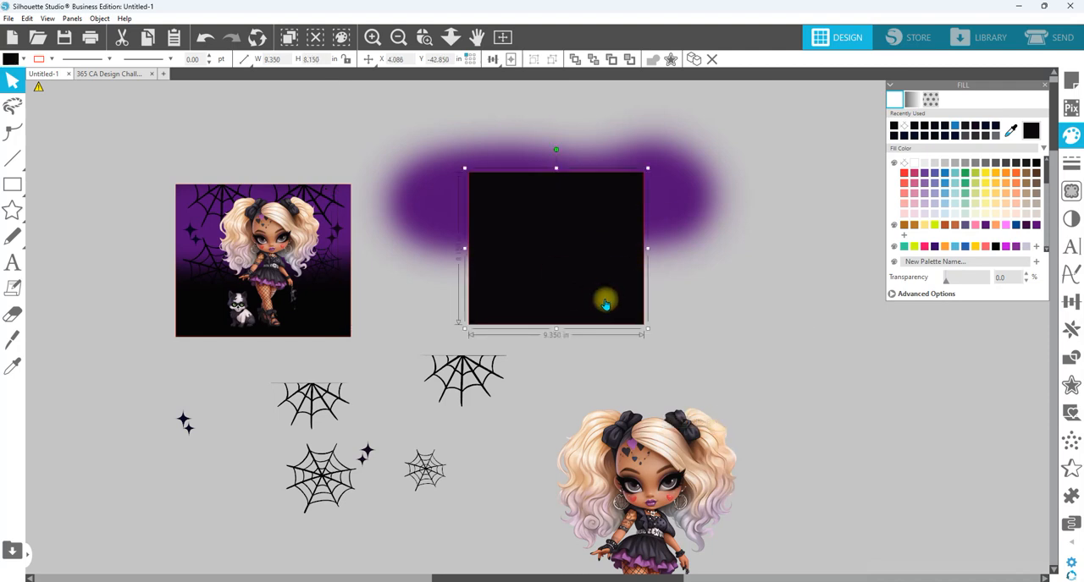
pyautogui.moveTo(651, 261)
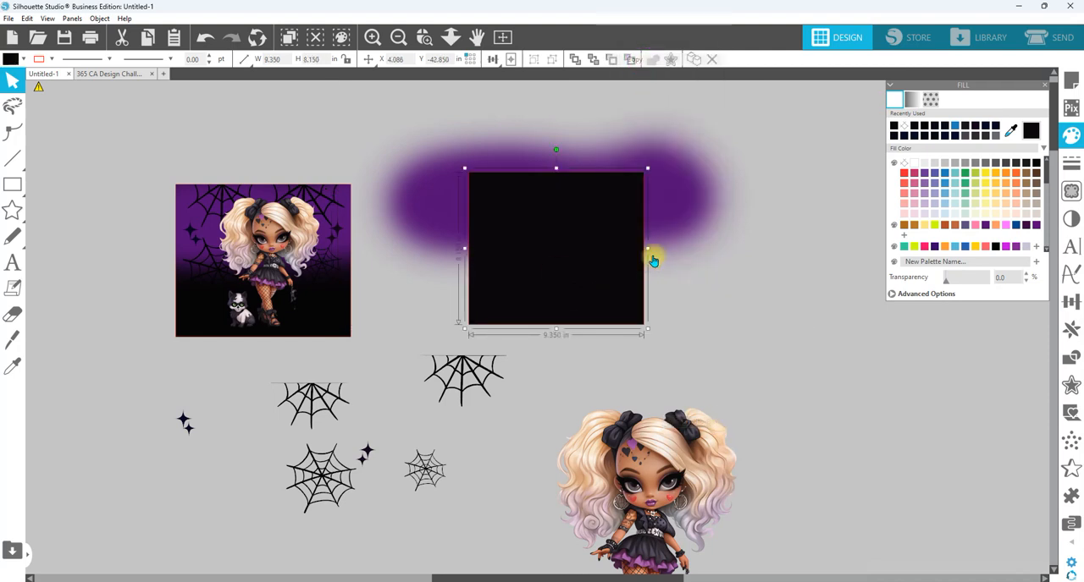
pyautogui.rightClick(653, 259)
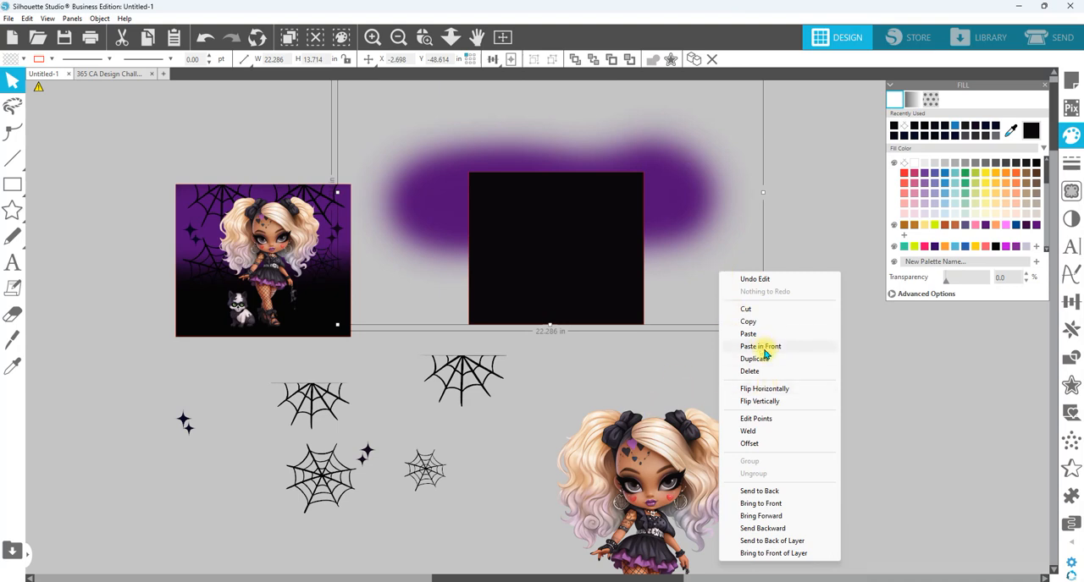
pyautogui.click(760, 346)
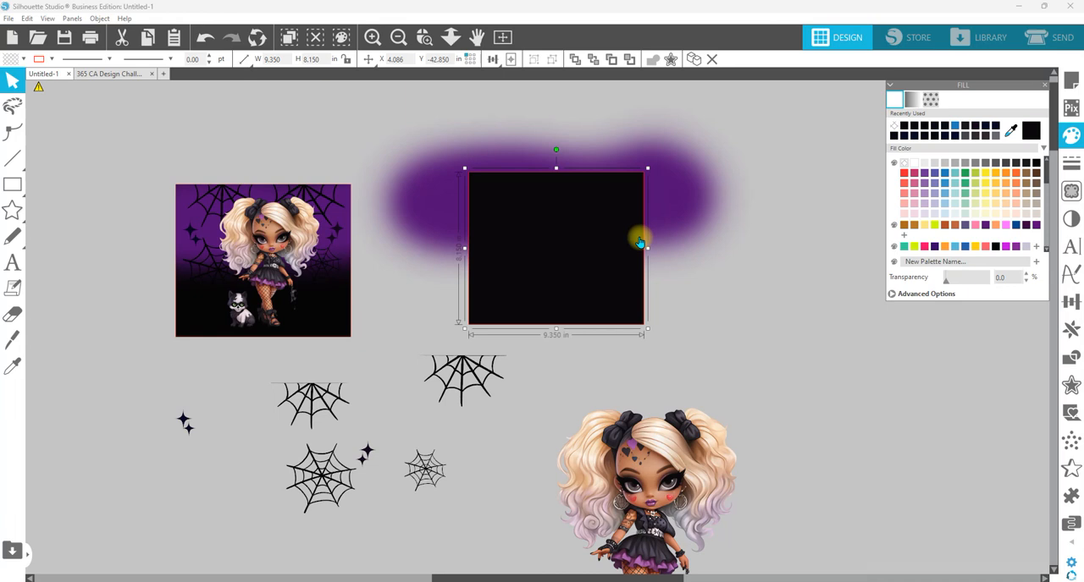
pyautogui.moveTo(694, 183)
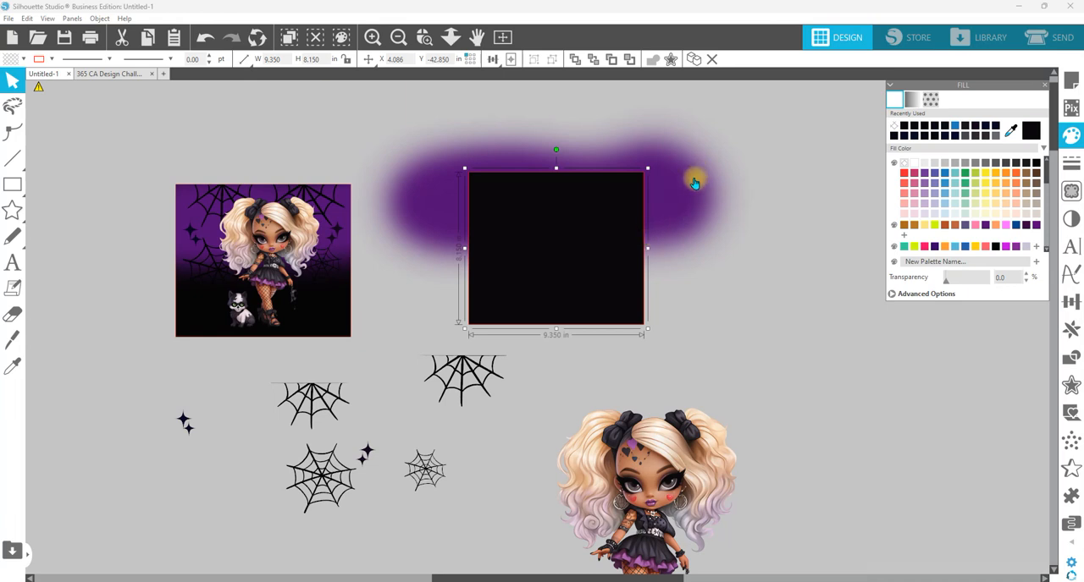
pyautogui.click(1070, 357)
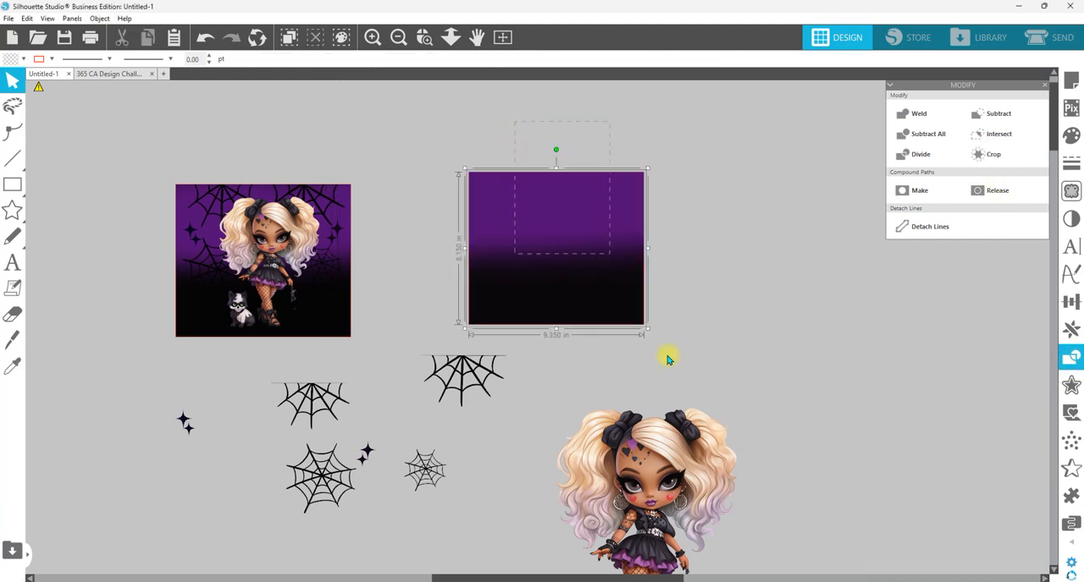
# - Select the doll-with-cat image and bring it in front of the gradient rectangle
pyautogui.rightClick(606, 285)
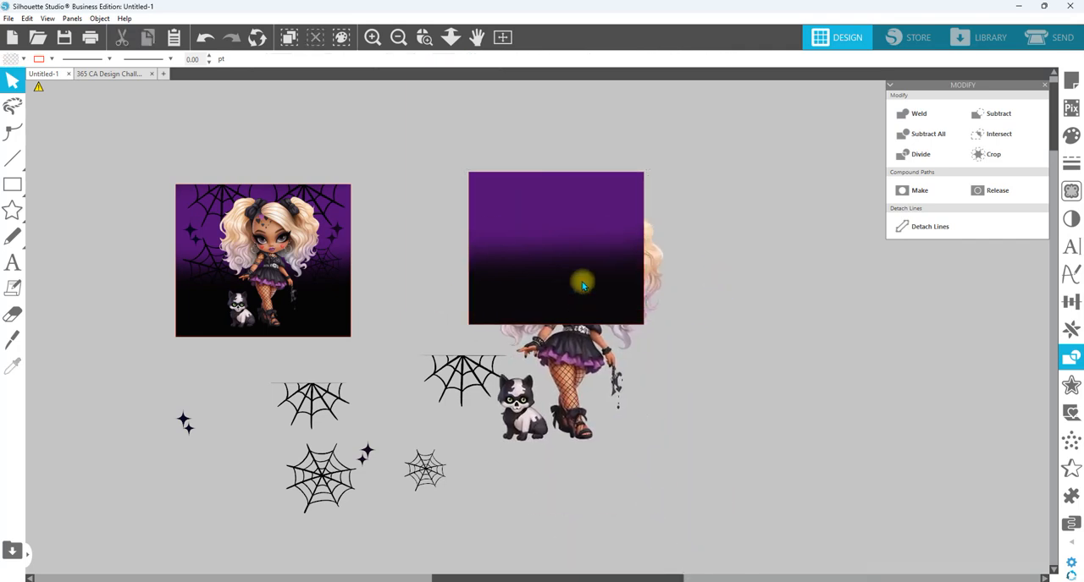
pyautogui.click(583, 285)
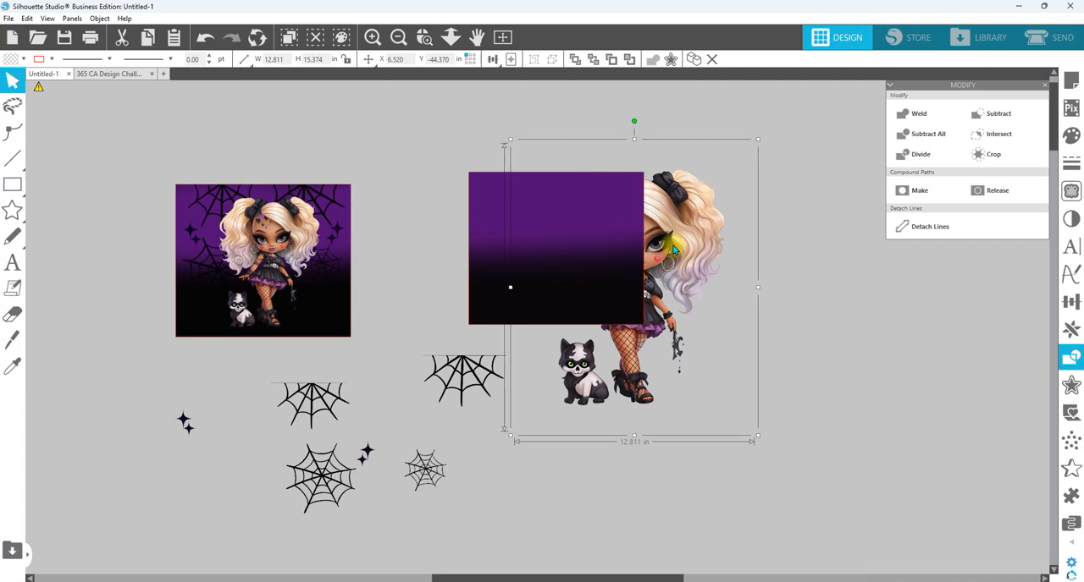
pyautogui.click(718, 477)
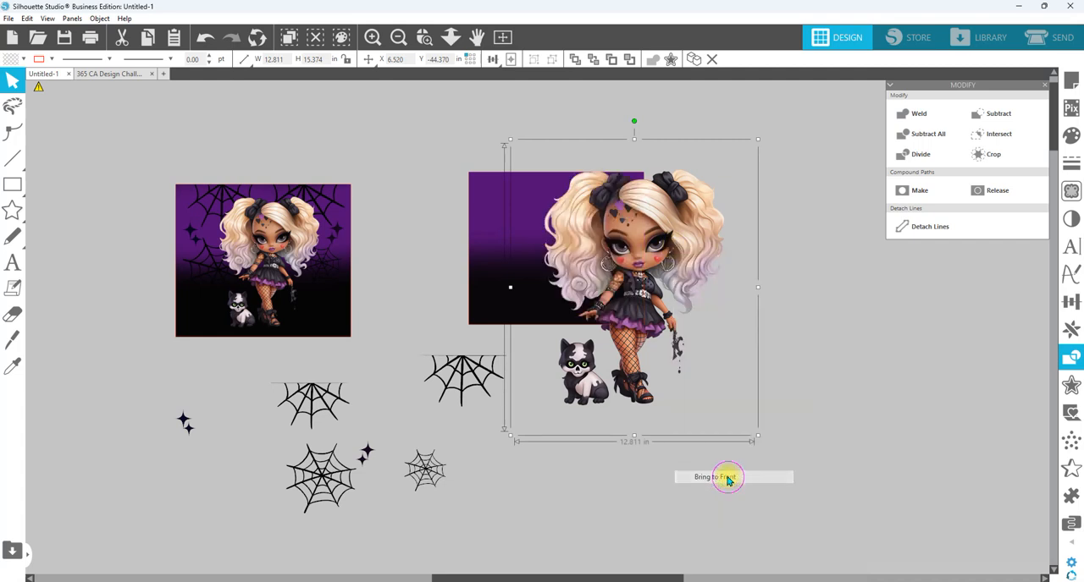
pyautogui.moveTo(758, 440)
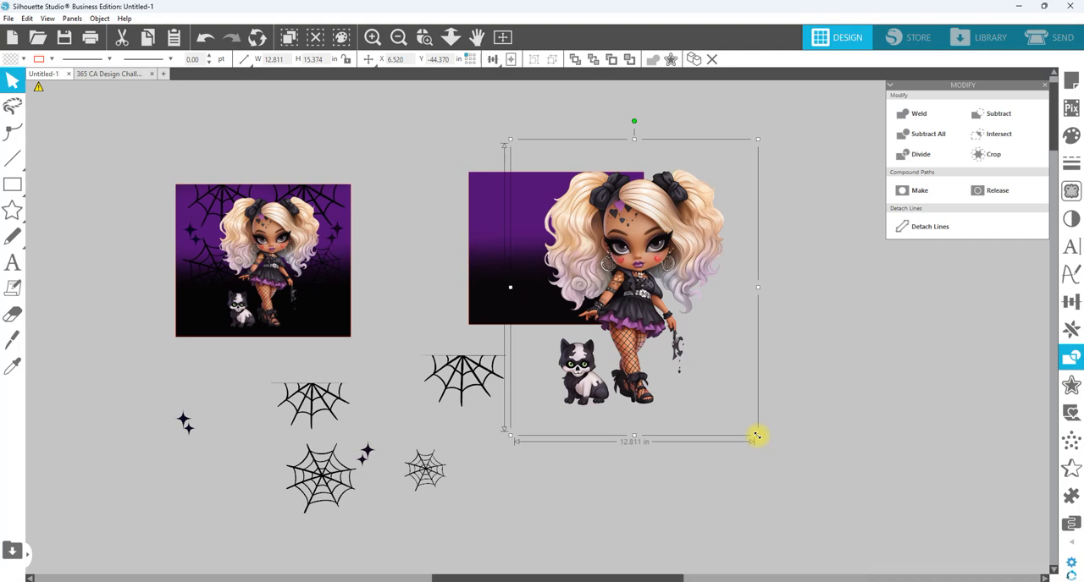
pyautogui.moveTo(752, 154)
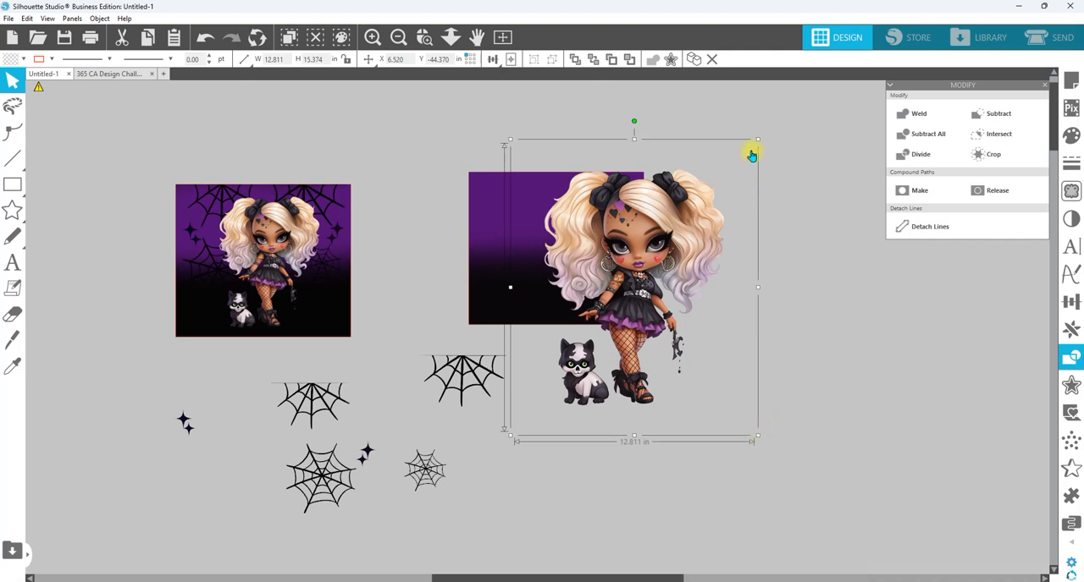
# - Scale the doll down to sit centered inside the gradient rectangle
pyautogui.moveTo(757, 139); pyautogui.dragTo(647, 273)
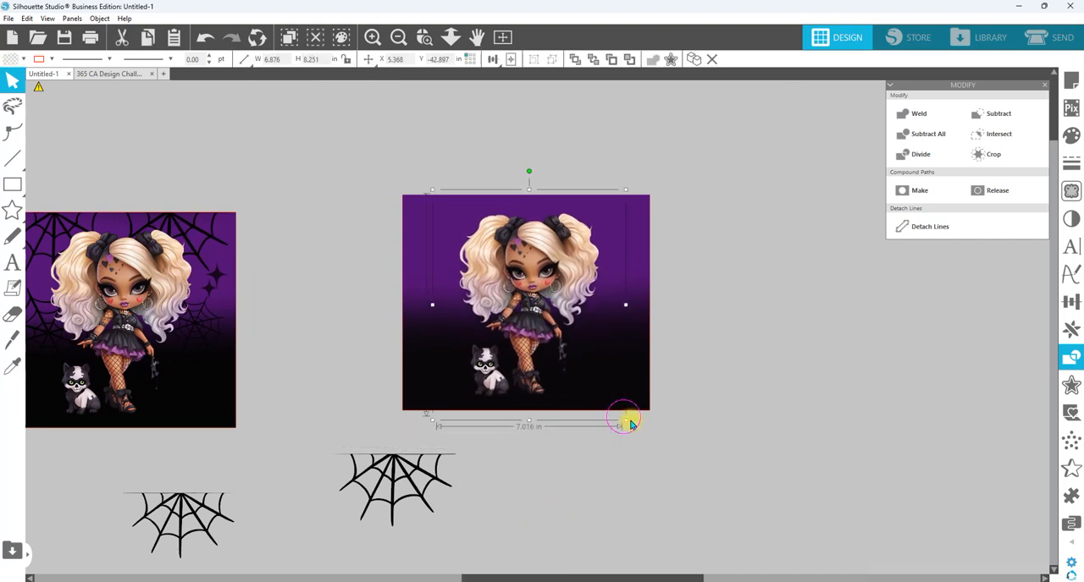
pyautogui.moveTo(625, 418); pyautogui.dragTo(636, 427)
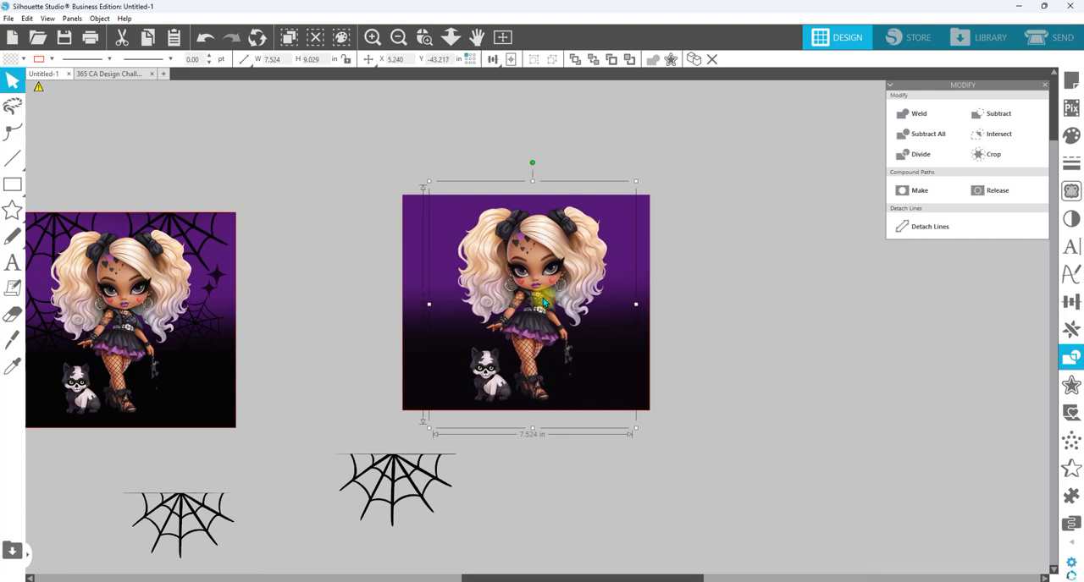
pyautogui.click(491, 460)
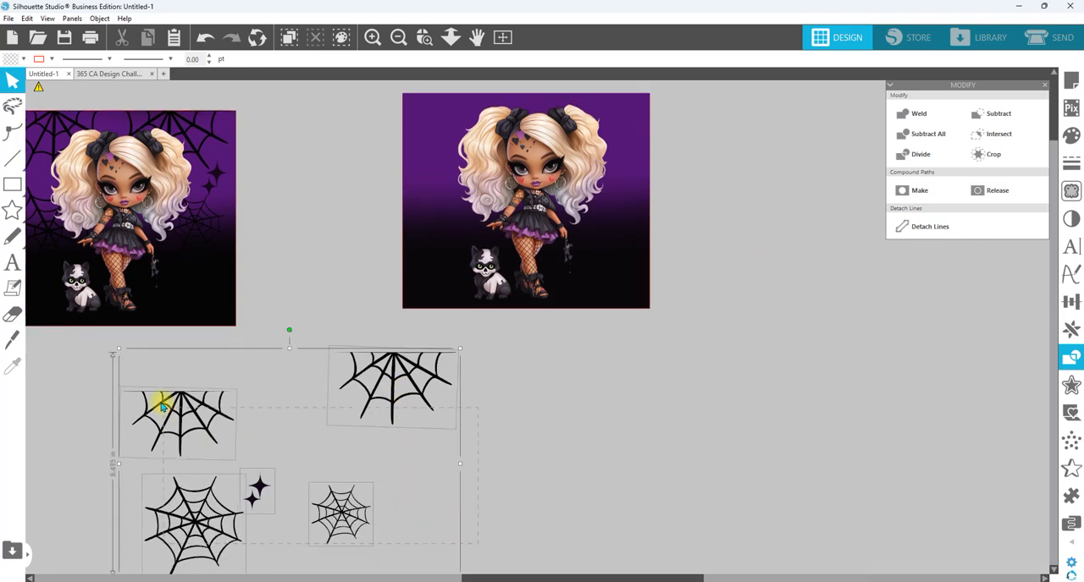
# - Place spider webs in the top corners of the doll rectangle
pyautogui.click(406, 433)
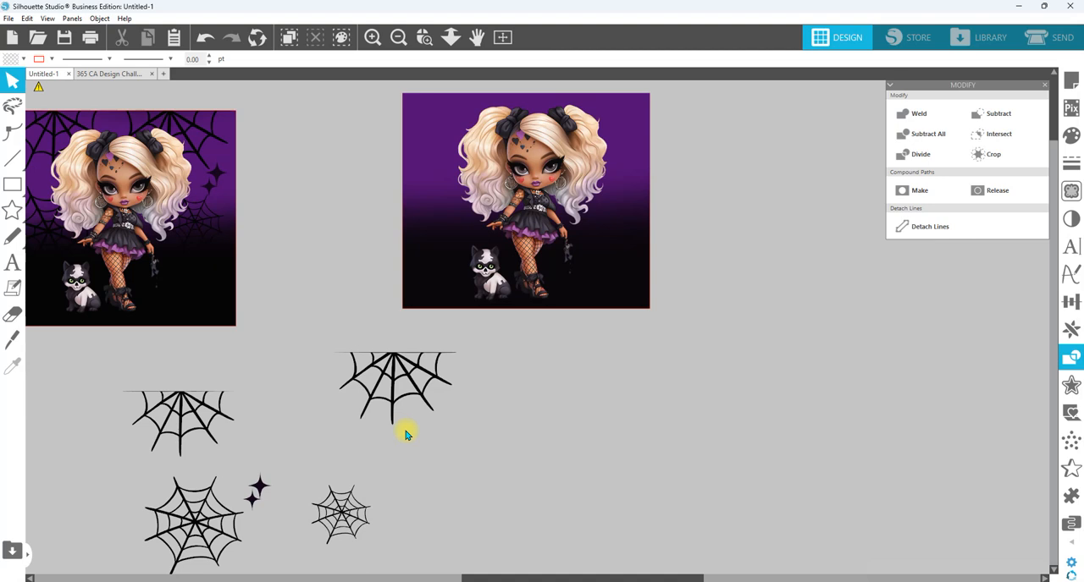
pyautogui.moveTo(386, 349)
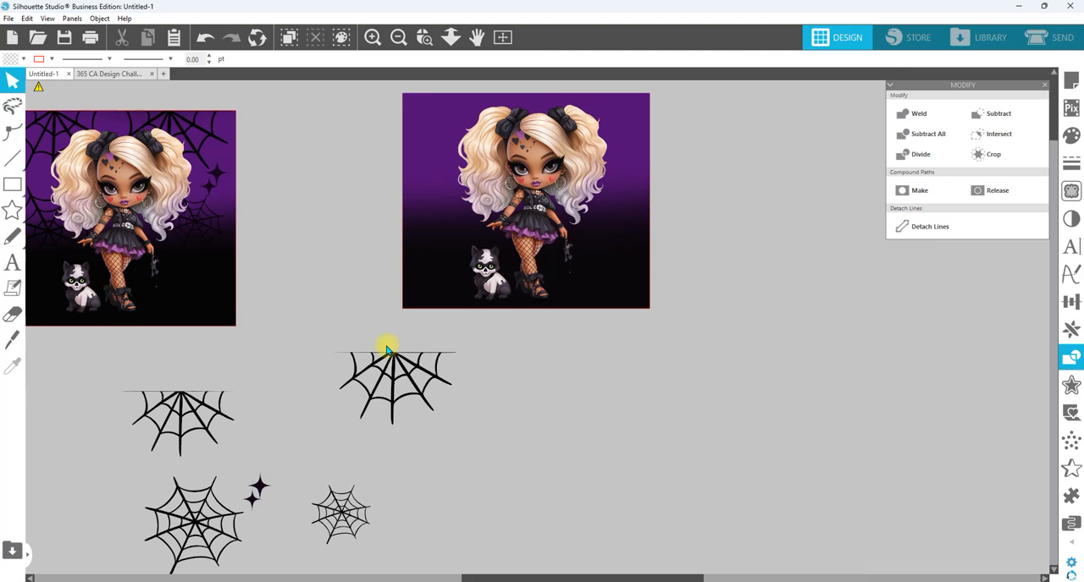
pyautogui.moveTo(389, 379)
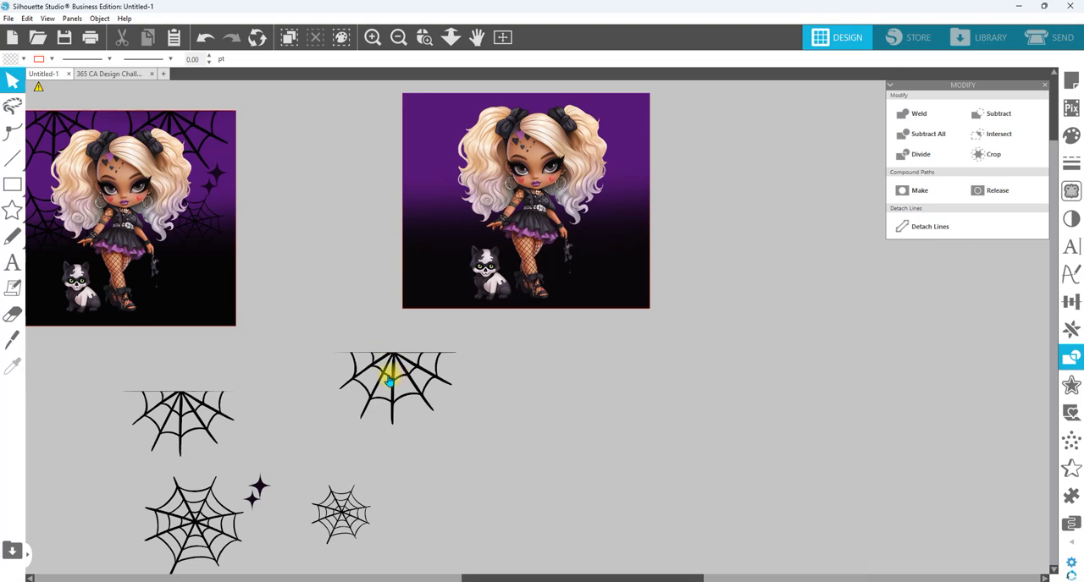
pyautogui.click(393, 384)
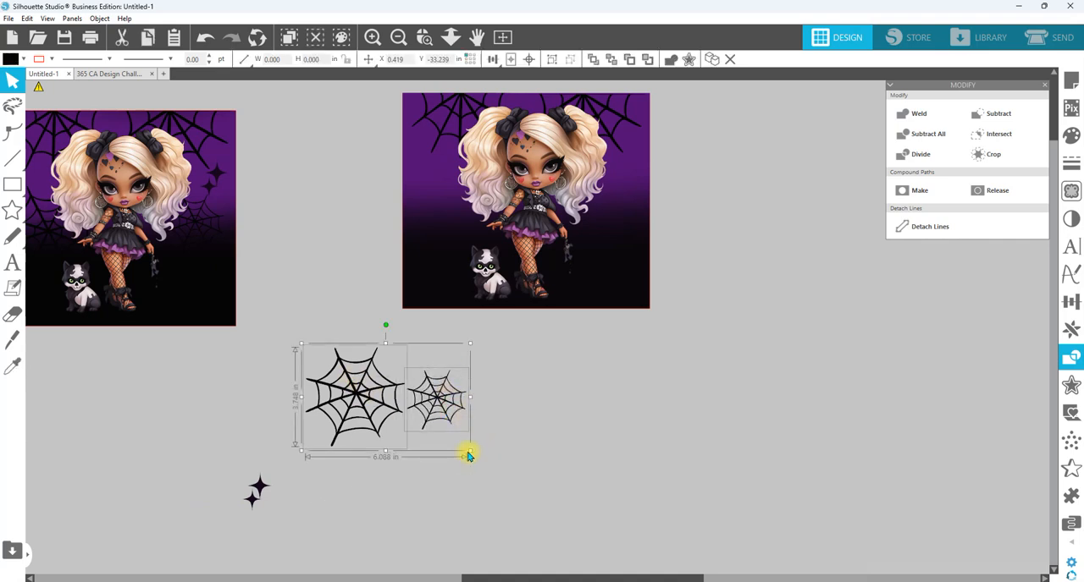
pyautogui.click(645, 425)
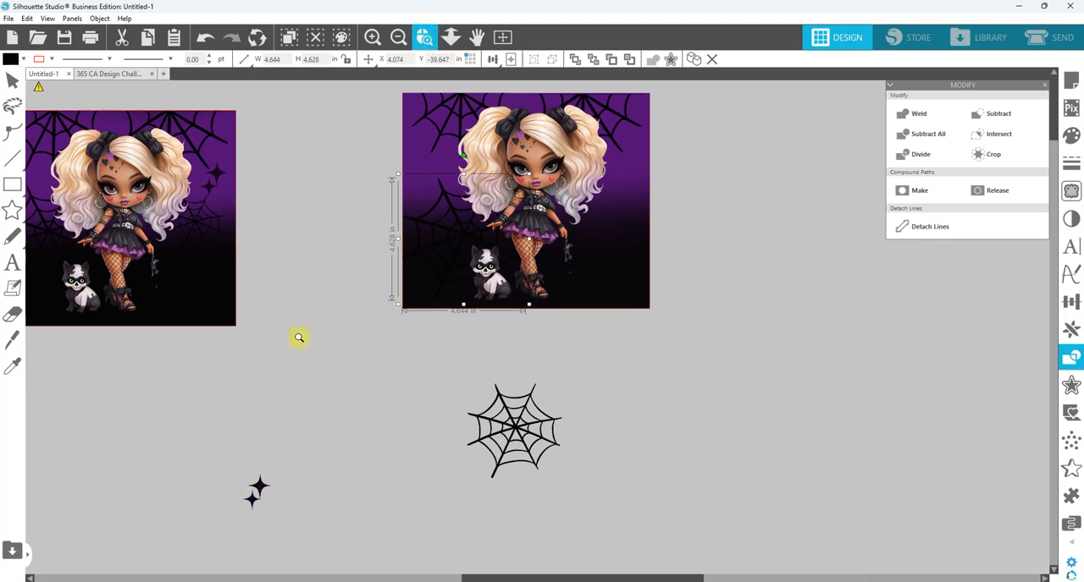
pyautogui.moveTo(212, 474)
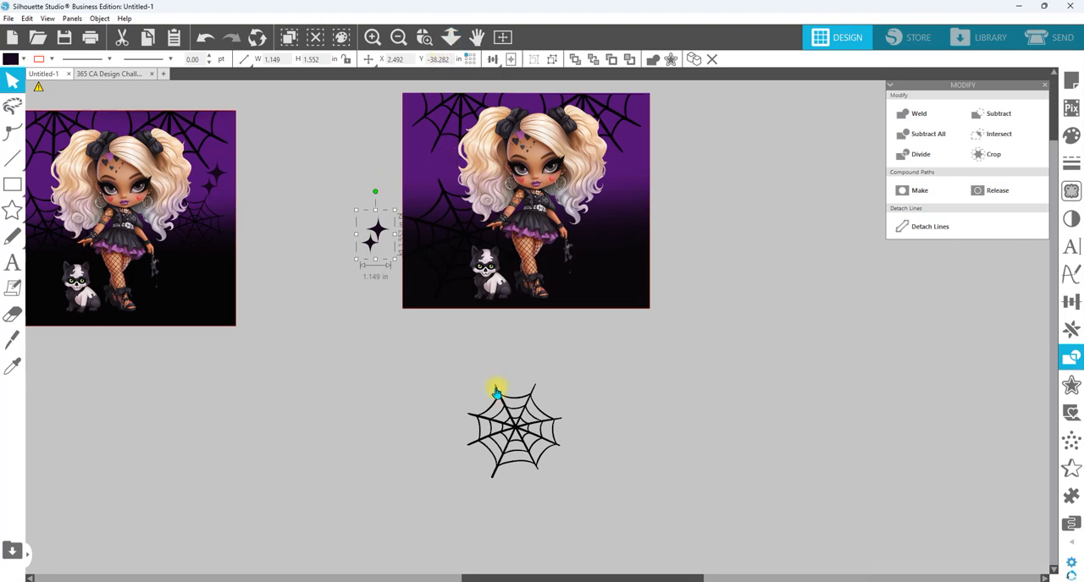
# - Set the last spider web on the image's right side and the star in its upper left
pyautogui.moveTo(512, 427); pyautogui.dragTo(715, 143)
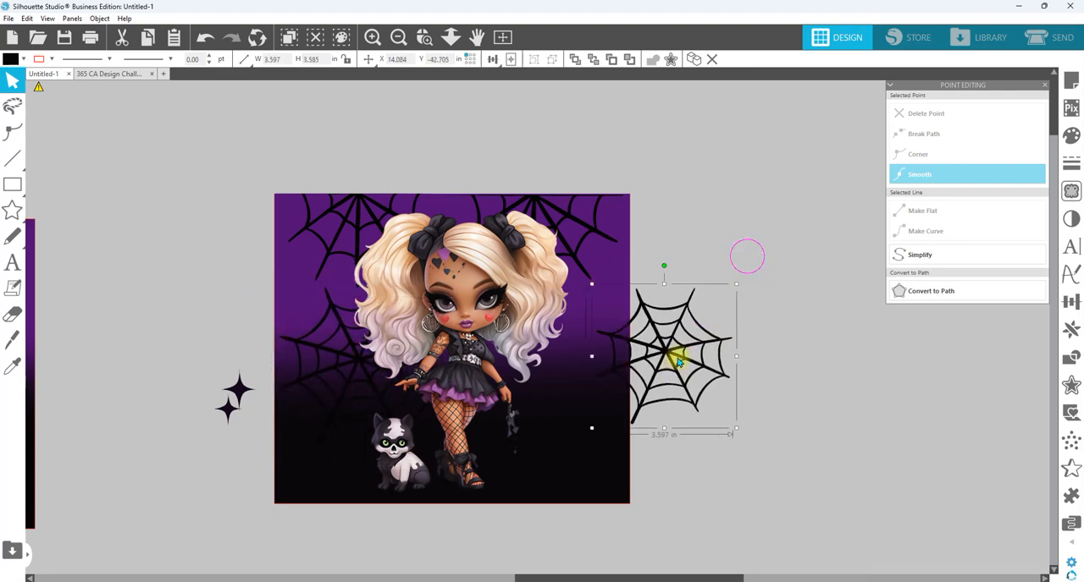
pyautogui.moveTo(677, 359); pyautogui.dragTo(596, 353)
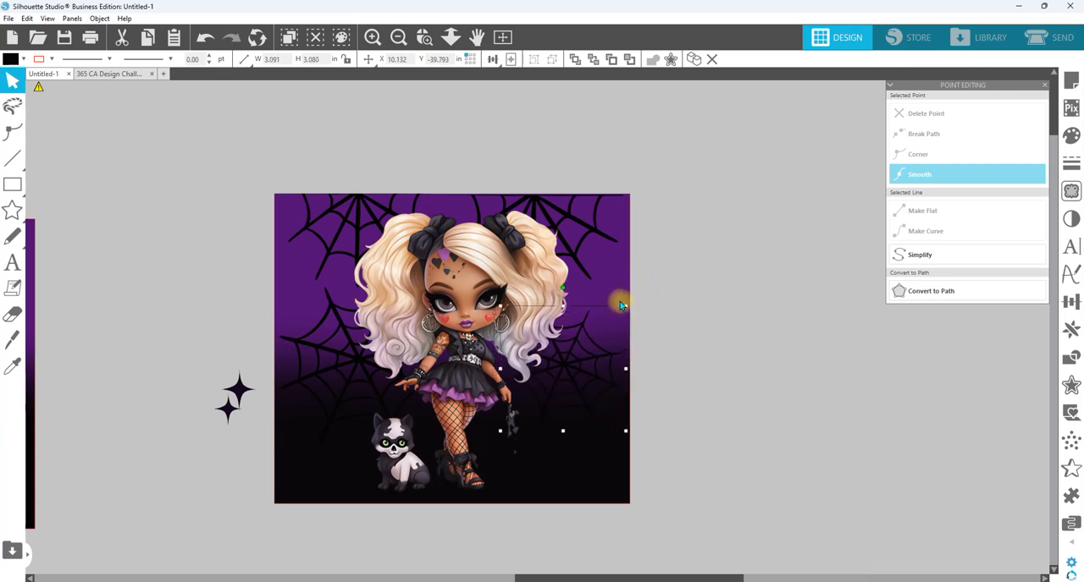
pyautogui.moveTo(625, 305); pyautogui.dragTo(625, 352)
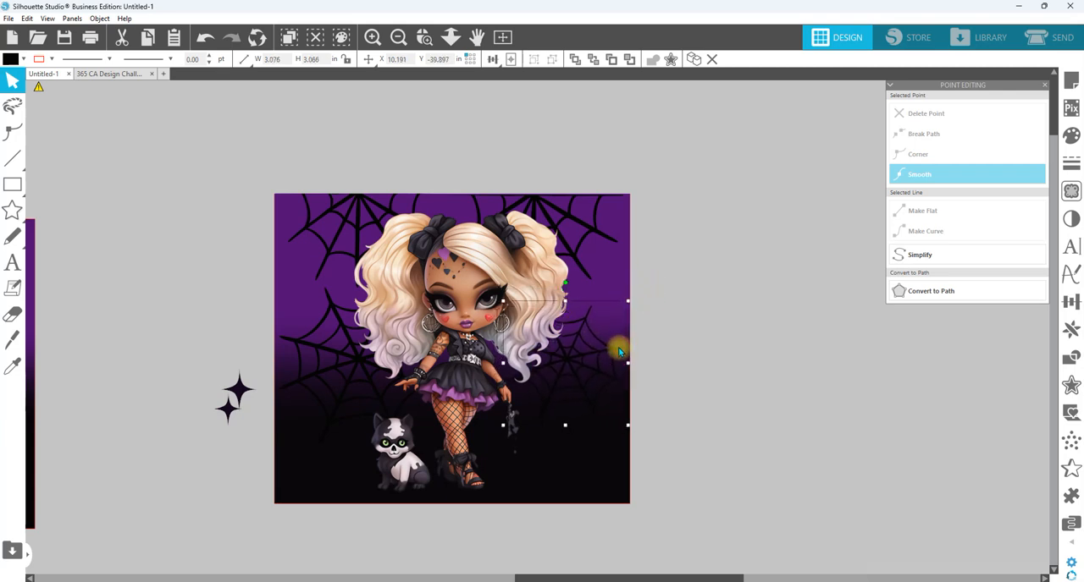
pyautogui.click(203, 346)
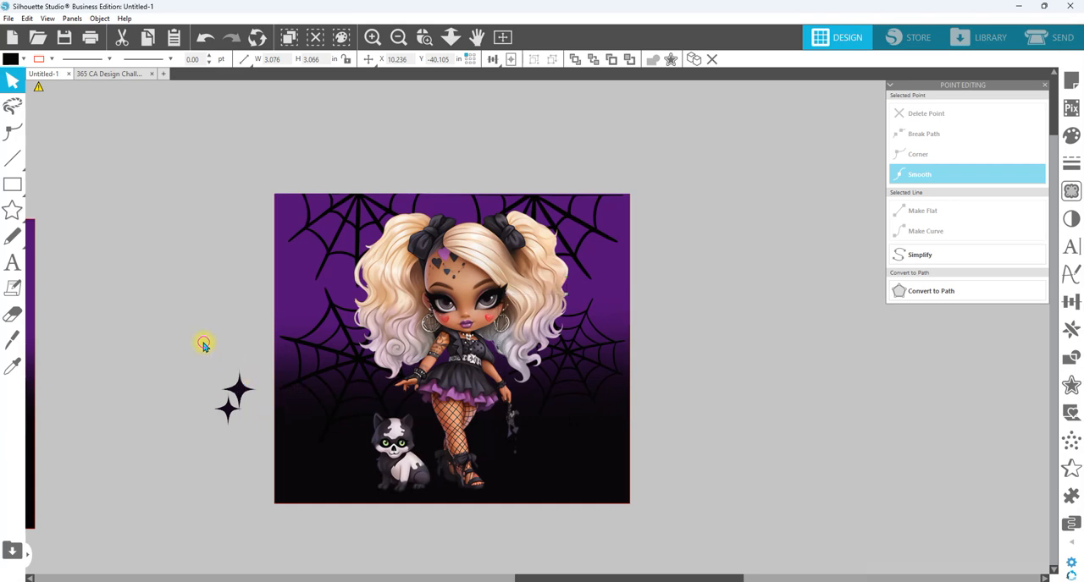
pyautogui.moveTo(237, 398); pyautogui.dragTo(284, 301)
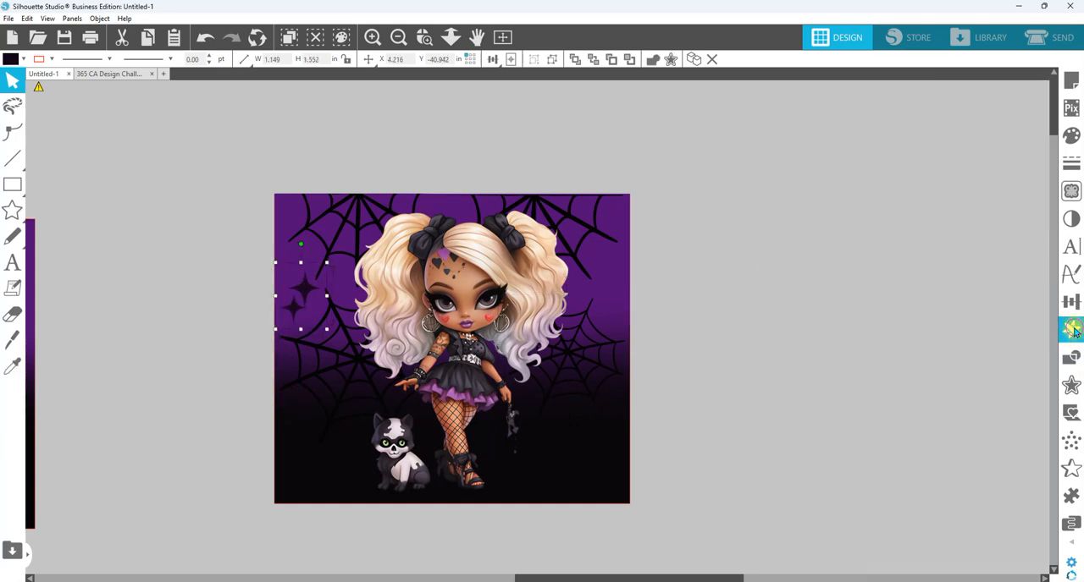
# - Use Replicate's Mirror to add a matching star on the right side
pyautogui.click(1070, 330)
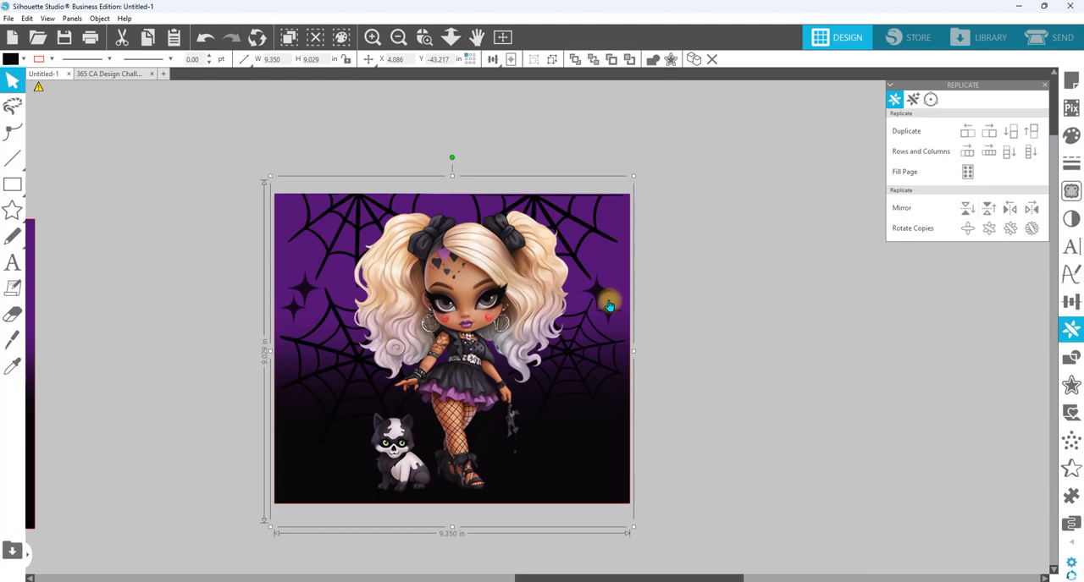
pyautogui.moveTo(1075, 568)
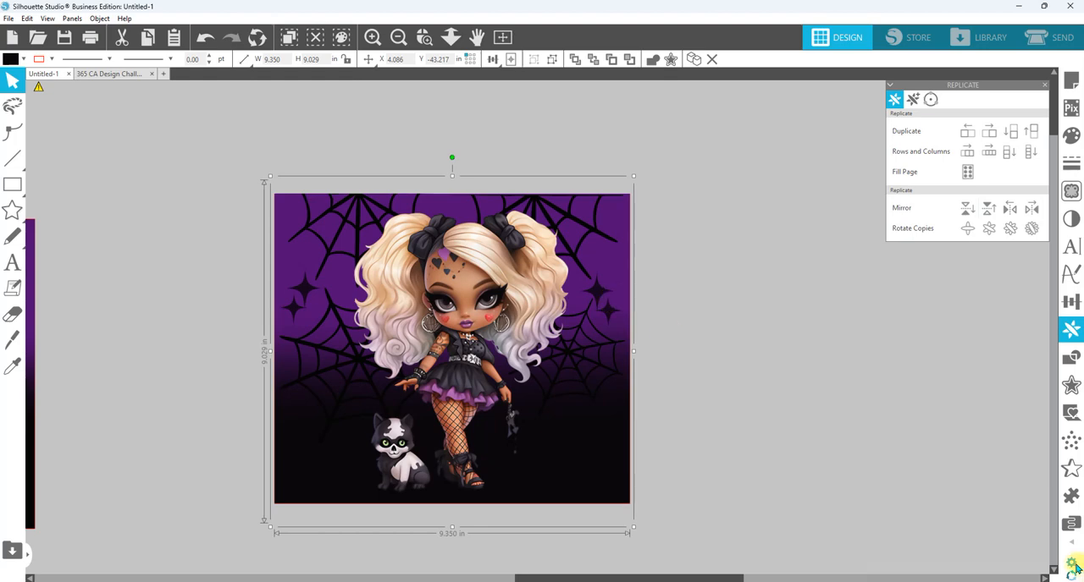